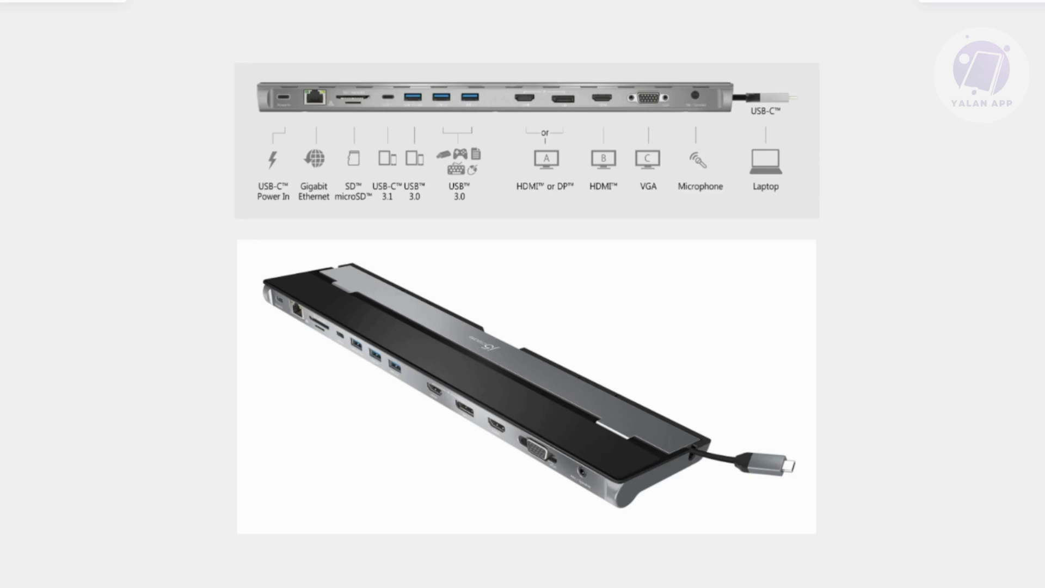
pyautogui.moveTo(54, 432)
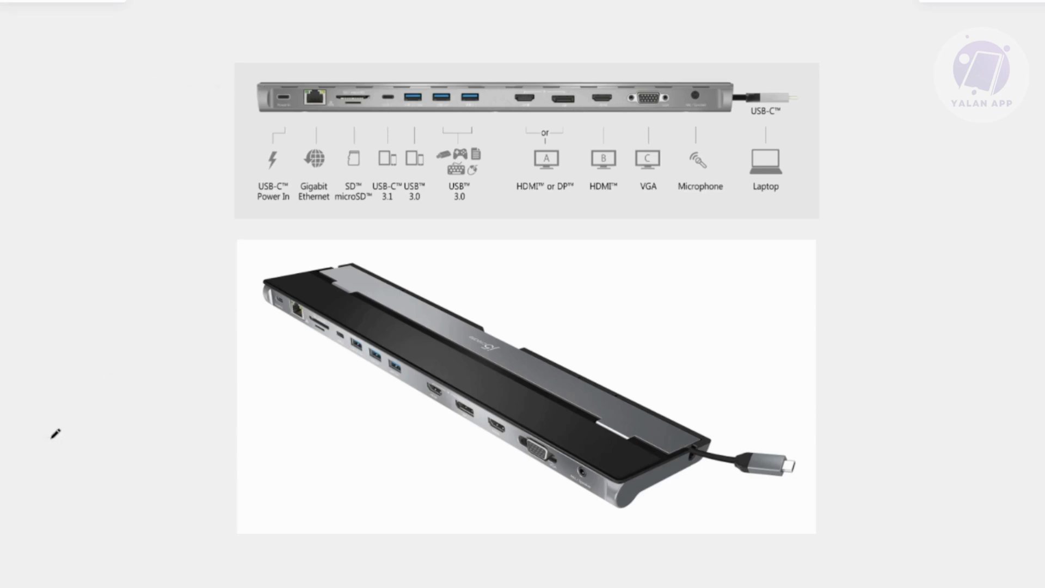
pyautogui.moveTo(424, 587)
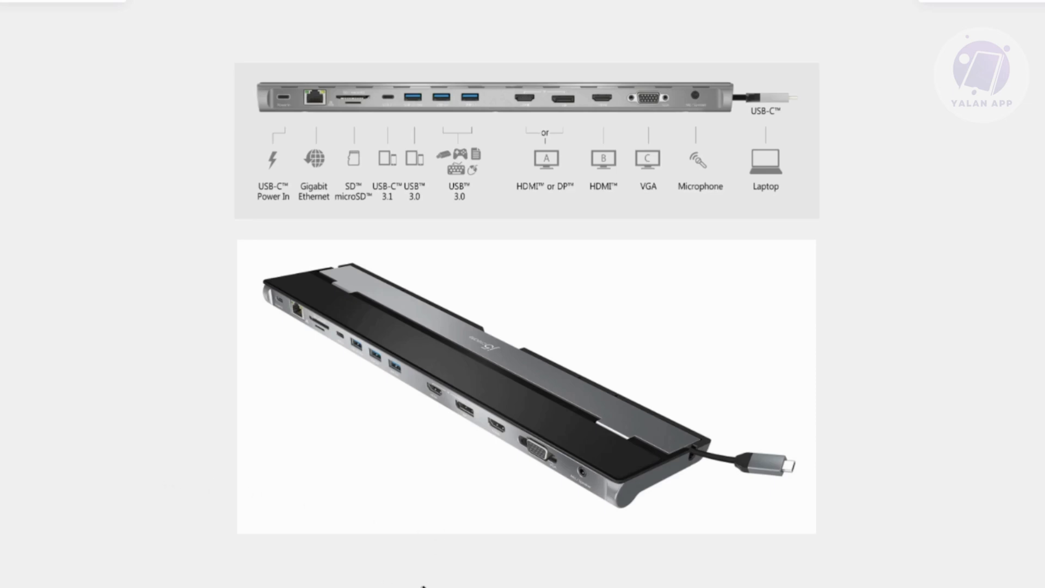
pyautogui.moveTo(362, 464)
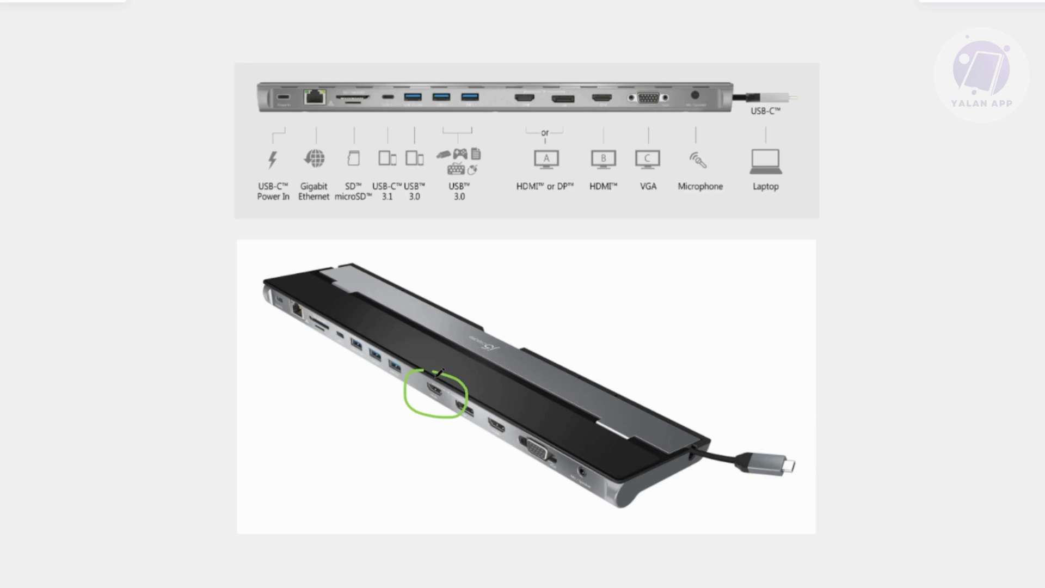
pyautogui.moveTo(475, 476)
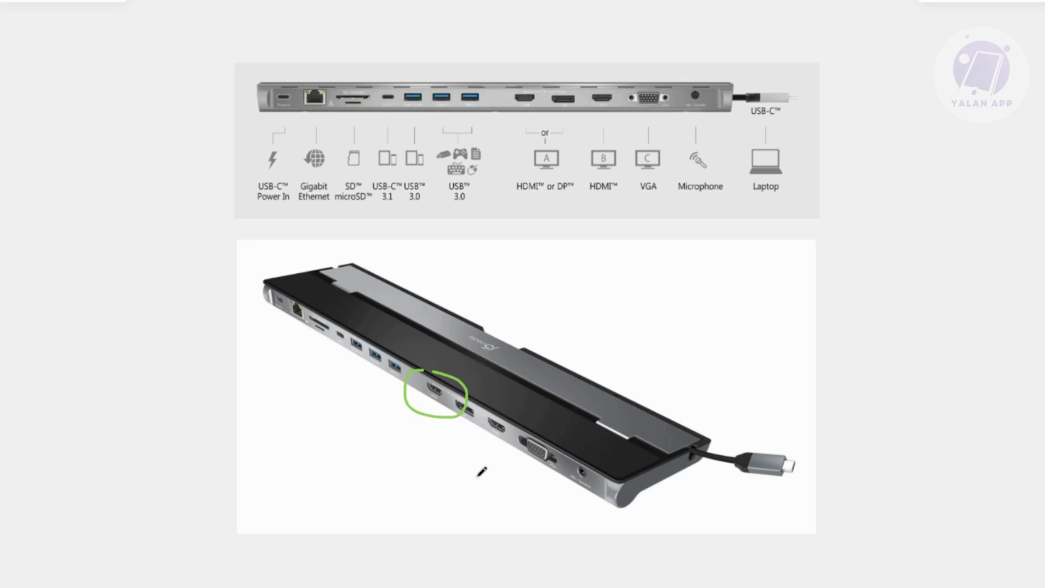
pyautogui.moveTo(810, 447)
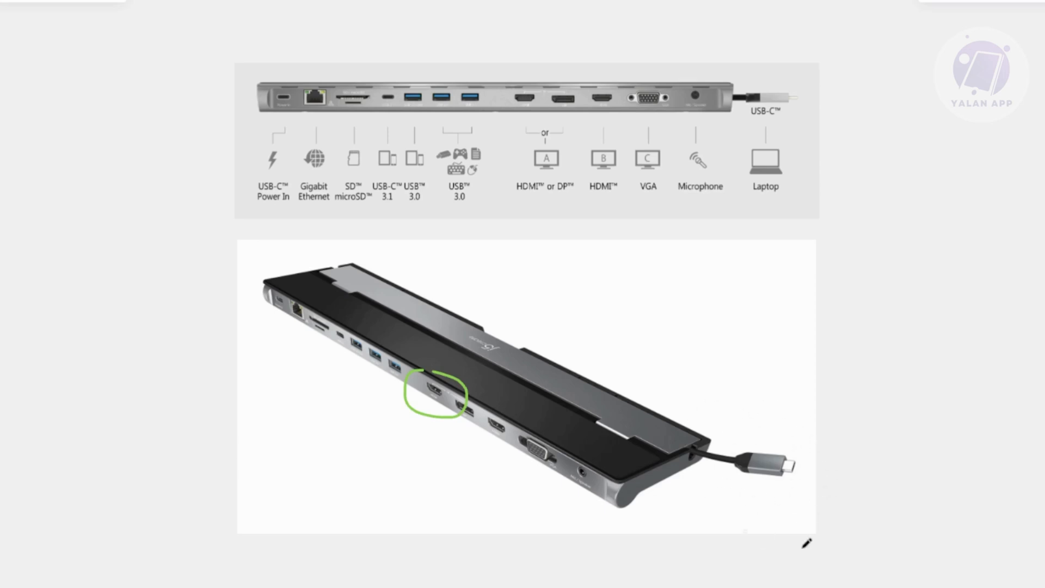
pyautogui.moveTo(760, 426)
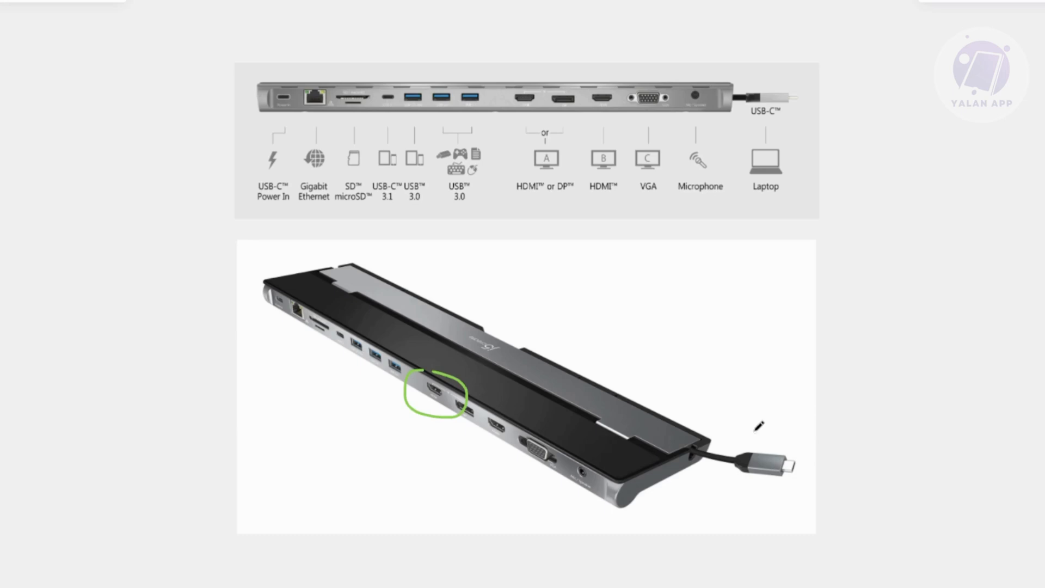
pyautogui.moveTo(840, 494)
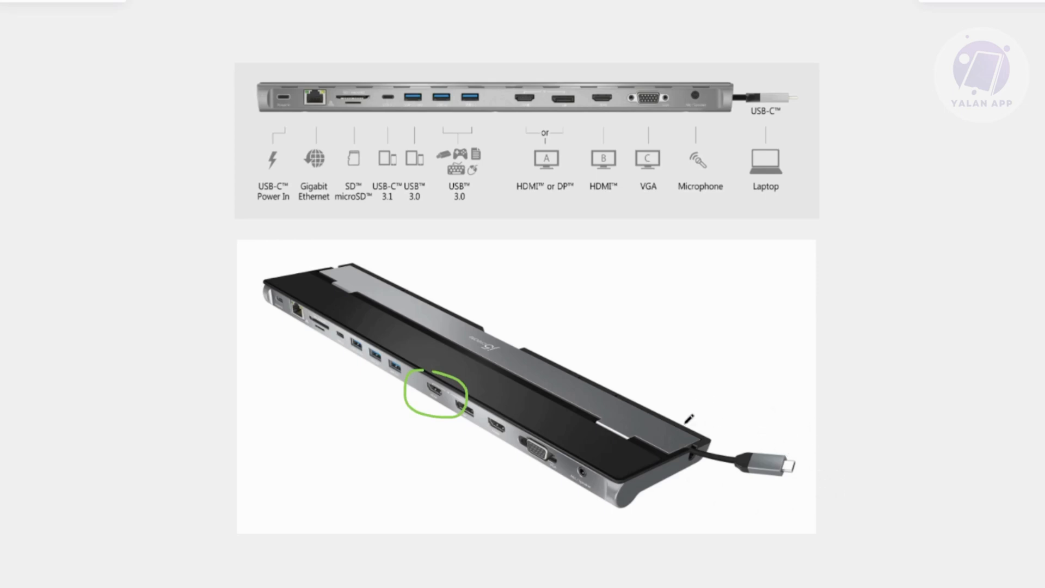
pyautogui.moveTo(692, 490)
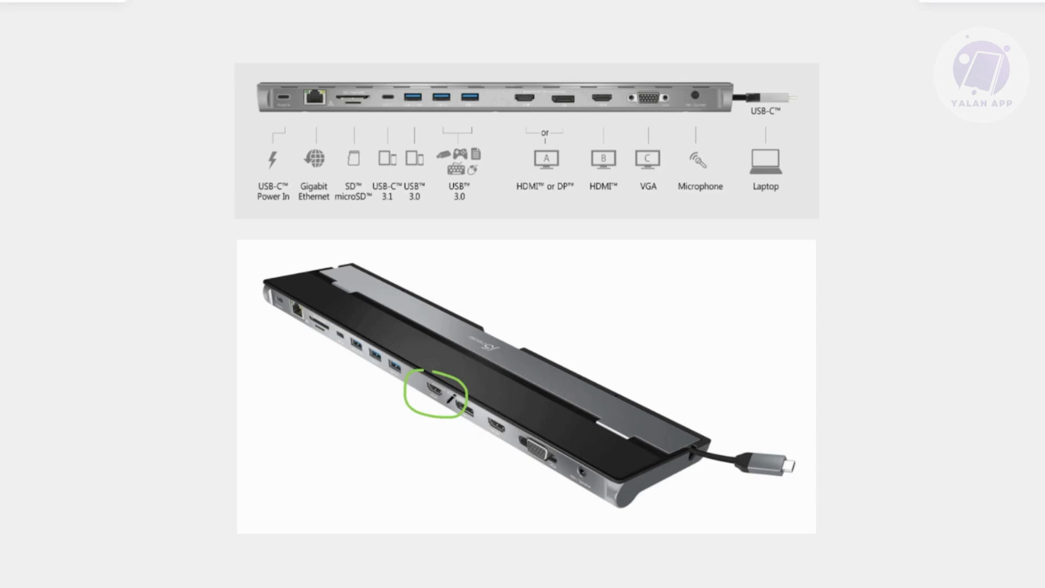
pyautogui.moveTo(740, 432)
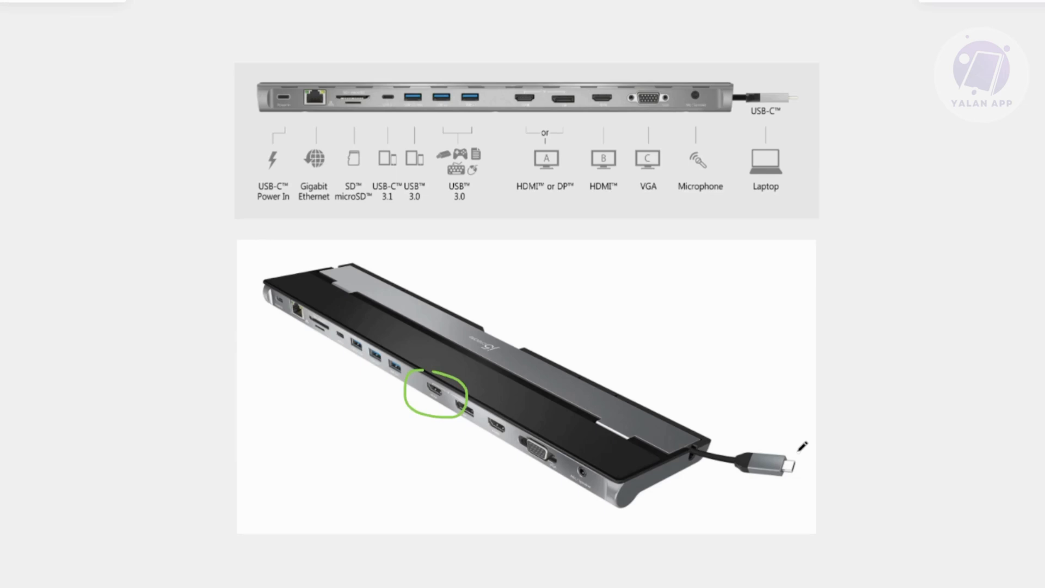
pyautogui.moveTo(989, 399)
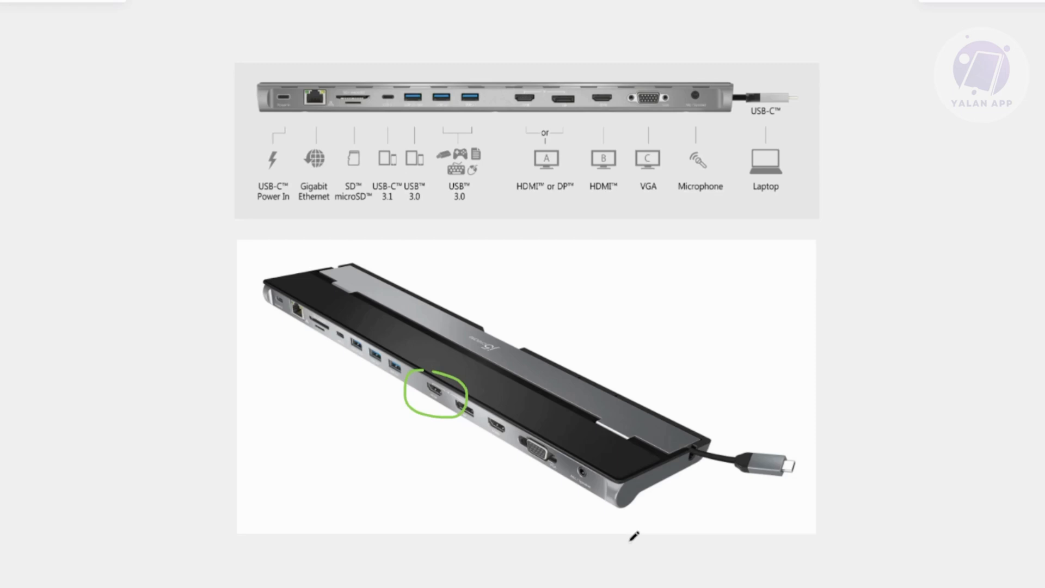
pyautogui.moveTo(634, 537)
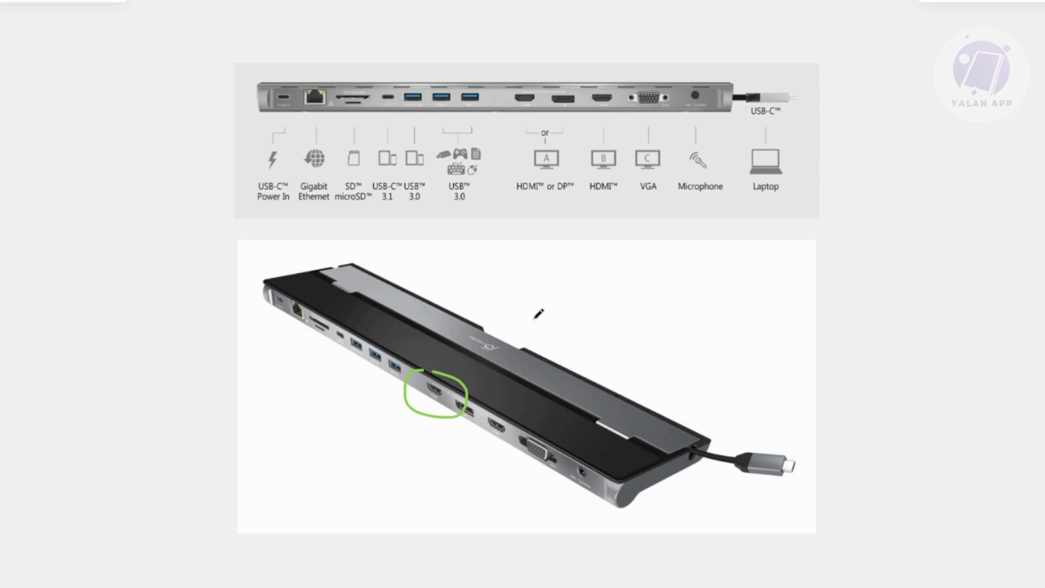
pyautogui.moveTo(539, 315)
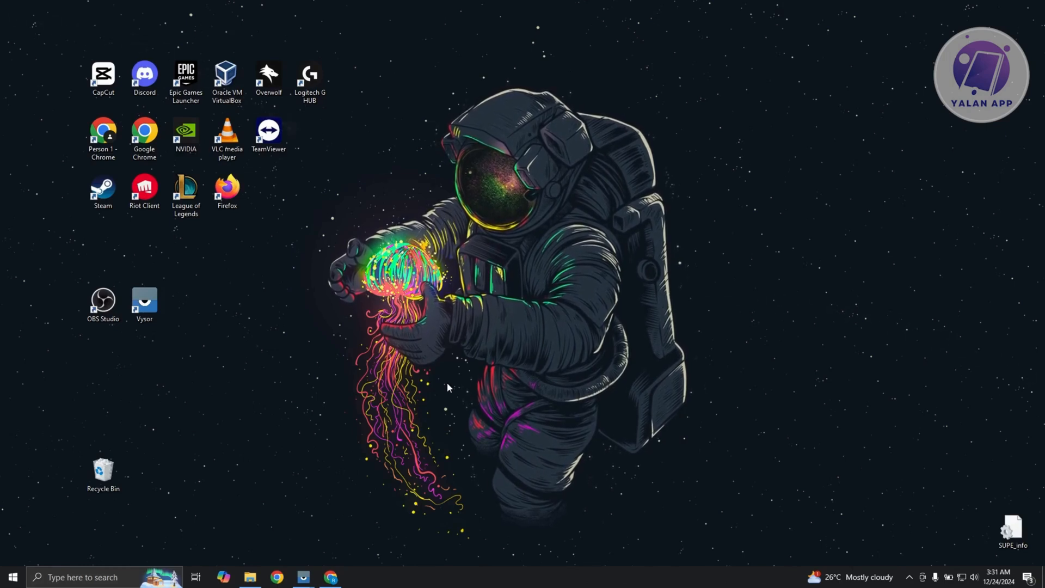
# - View the Drivers page showing a new GeForce Game Ready Driver available, then exit NVIDIA App
pyautogui.doubleClick(186, 132)
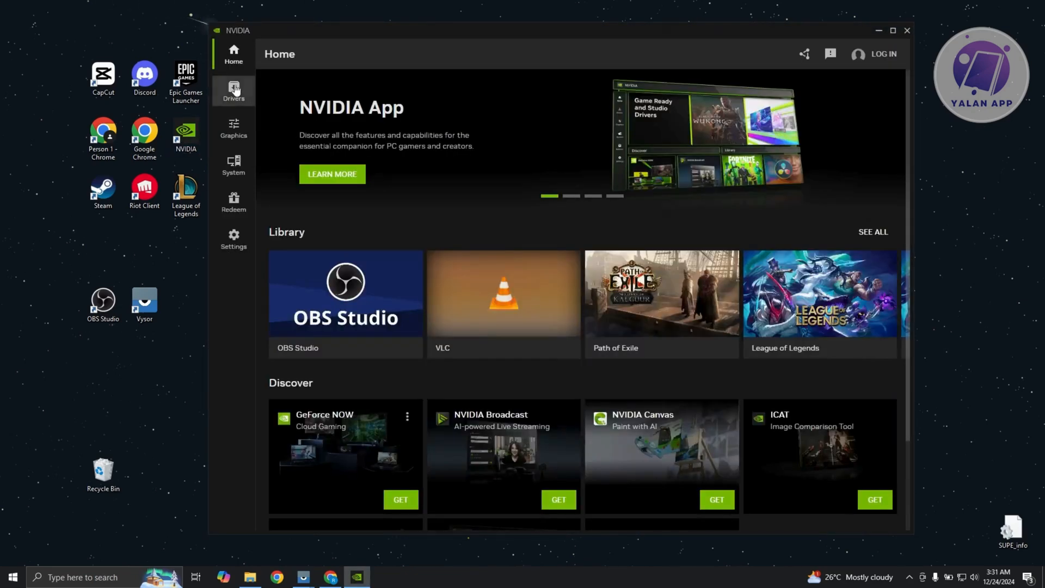
pyautogui.click(233, 90)
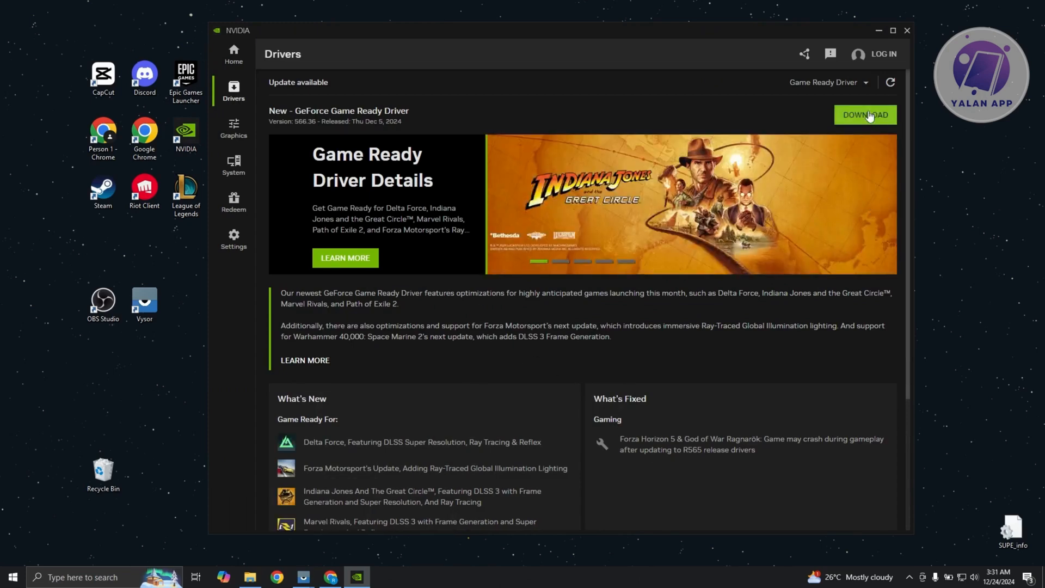
pyautogui.moveTo(907, 31)
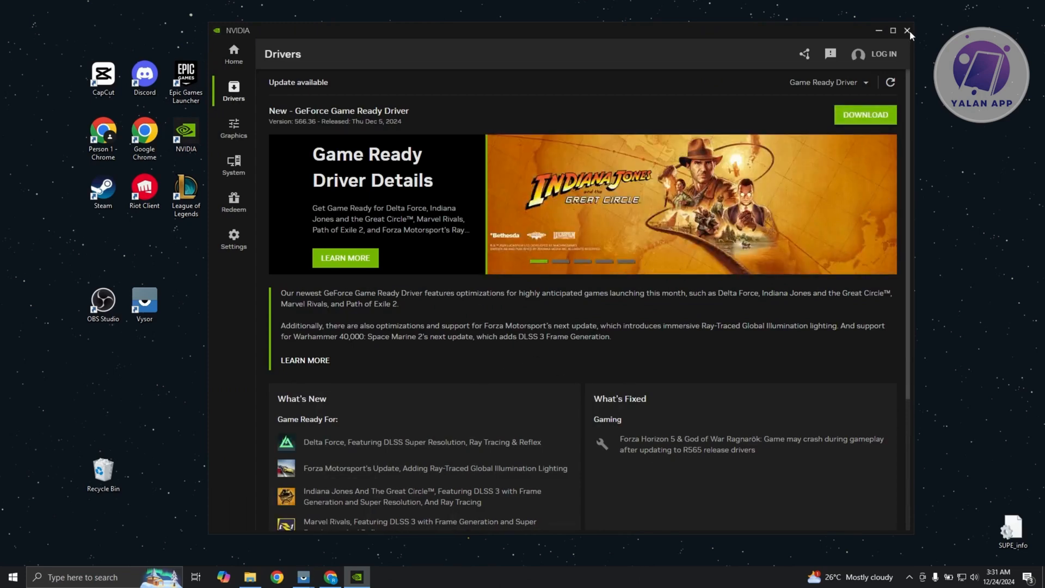
pyautogui.click(907, 31)
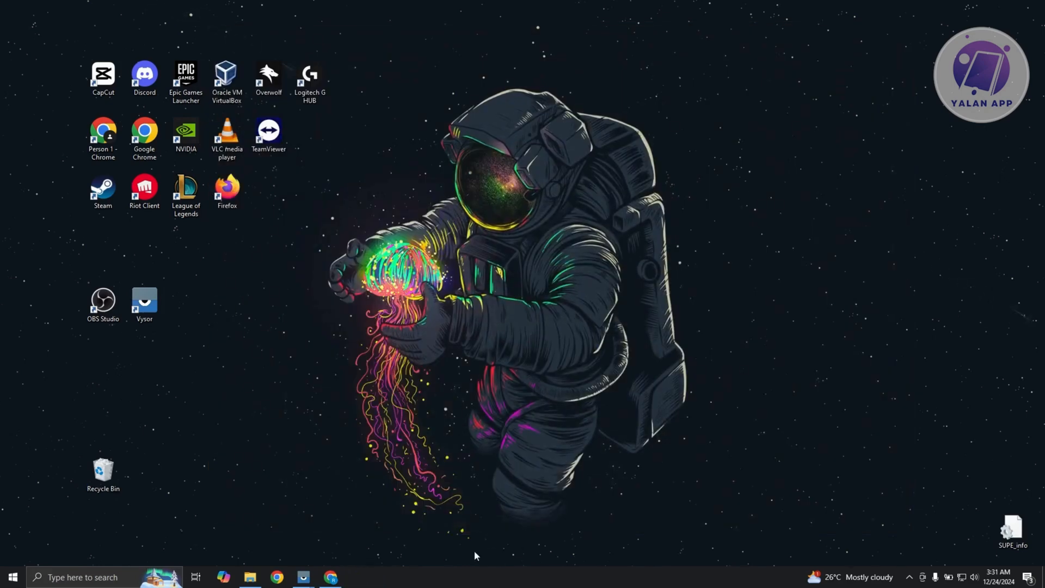
# - Run an automatic driver search for Intel(R) UHD Graphics, confirming the best driver is already installed
pyautogui.click(79, 578)
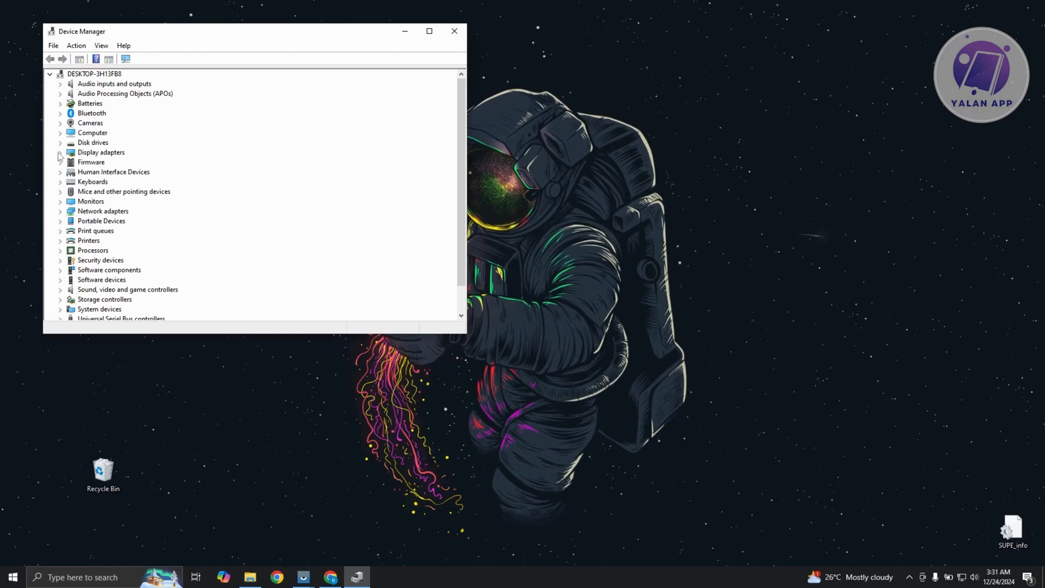
pyautogui.rightClick(120, 163)
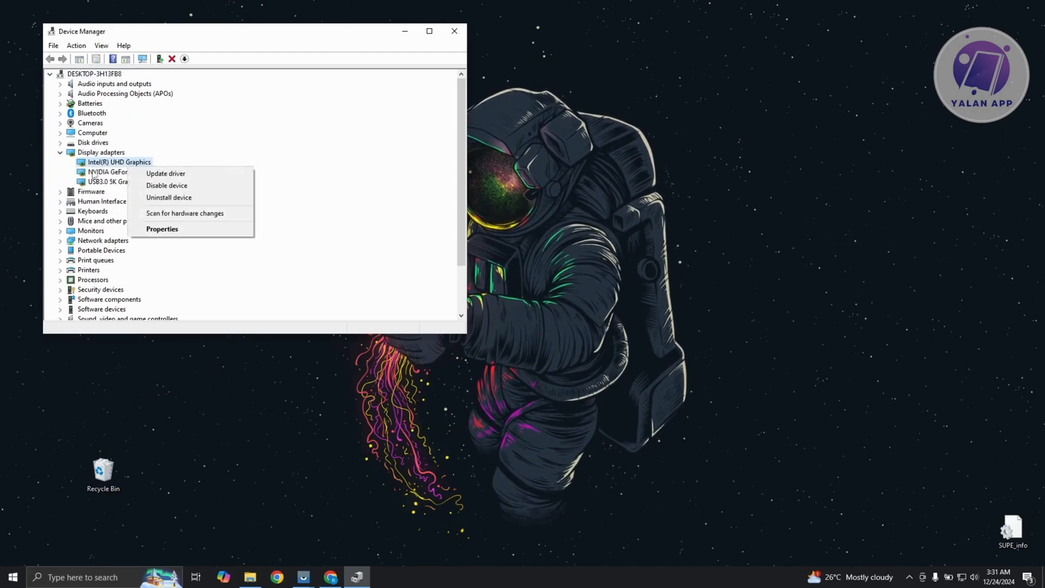
pyautogui.moveTo(149, 167)
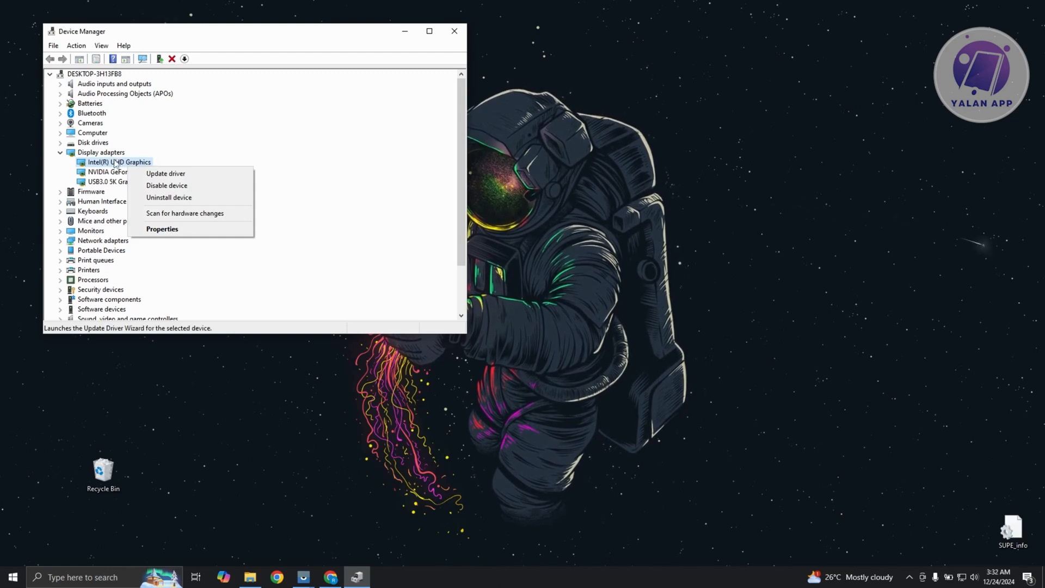
pyautogui.moveTo(166, 173)
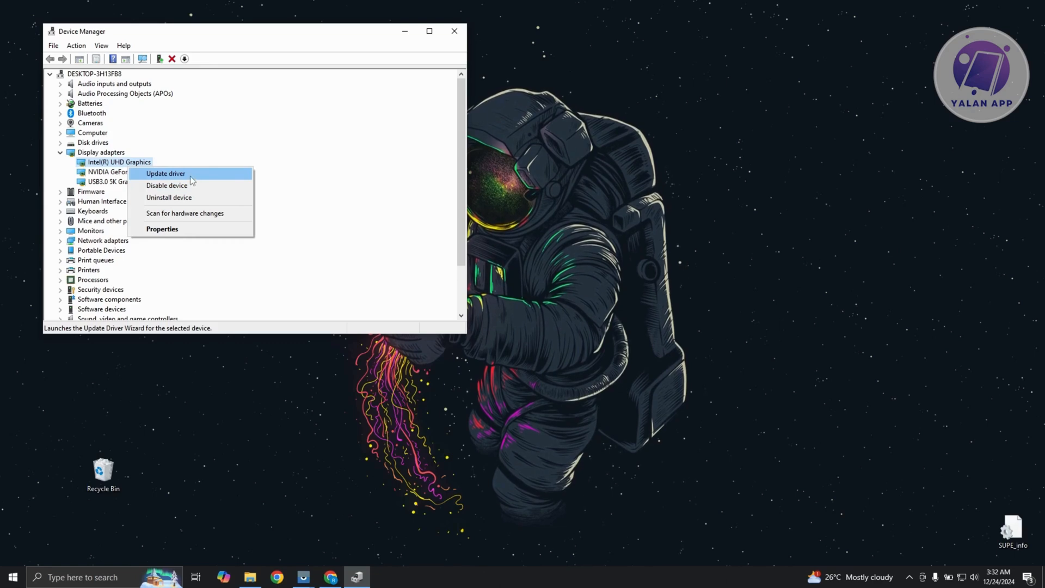
pyautogui.click(164, 173)
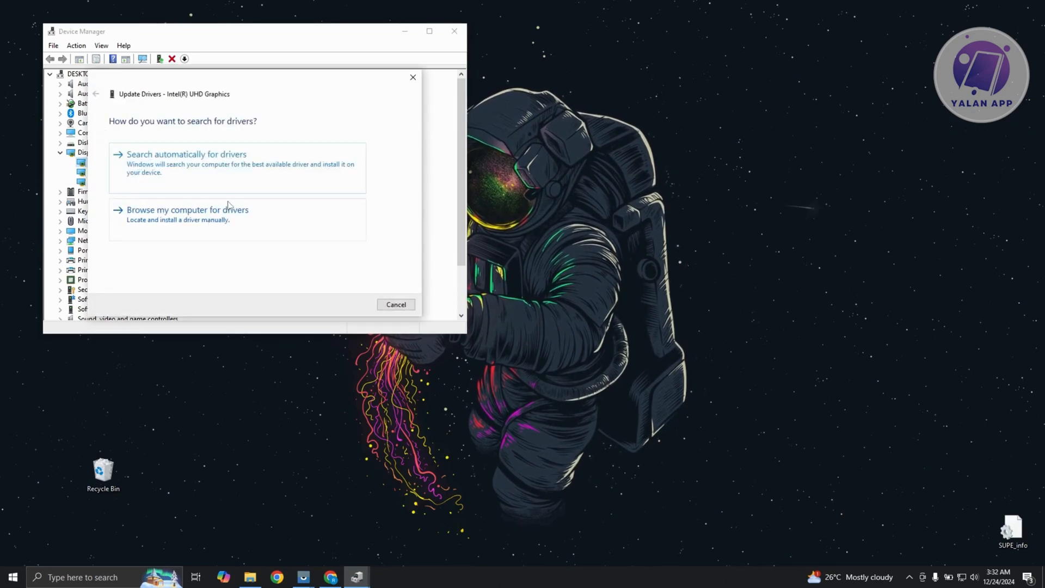
pyautogui.click(186, 153)
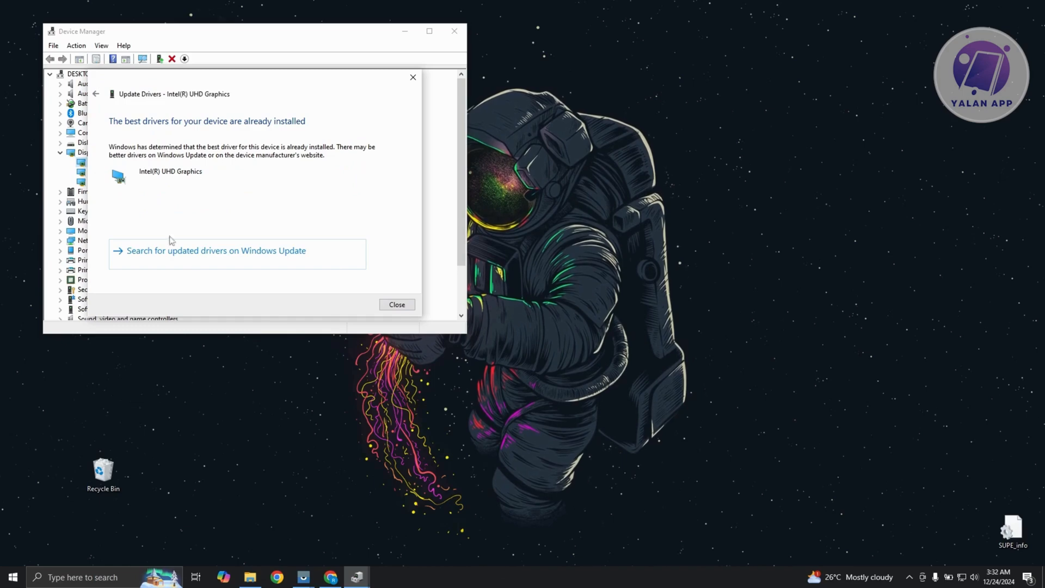
pyautogui.click(396, 304)
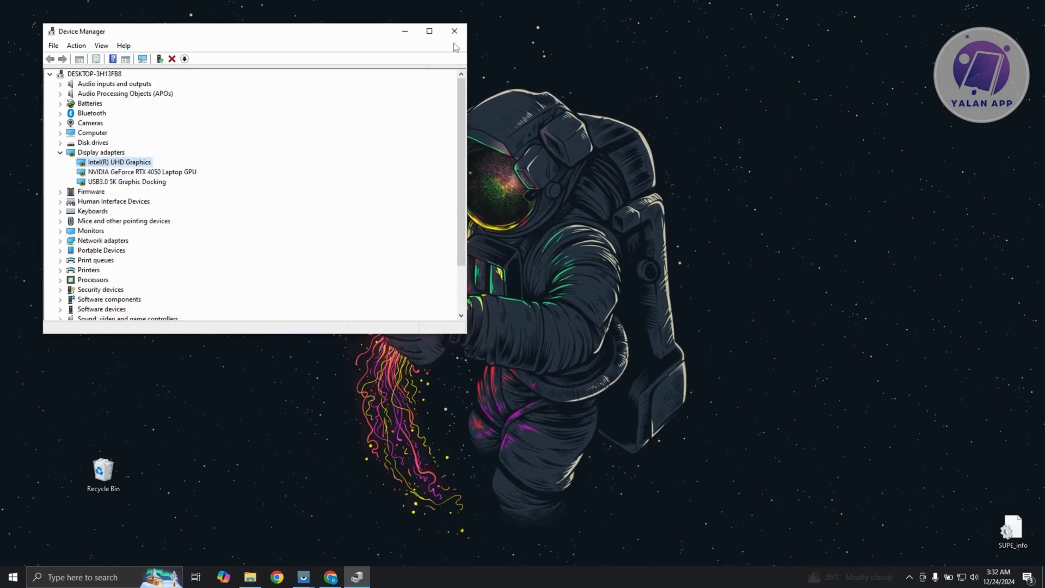
# - Exit Device Manager, reach Display settings via a DISPLAY search, and identify the three monitors
pyautogui.click(454, 31)
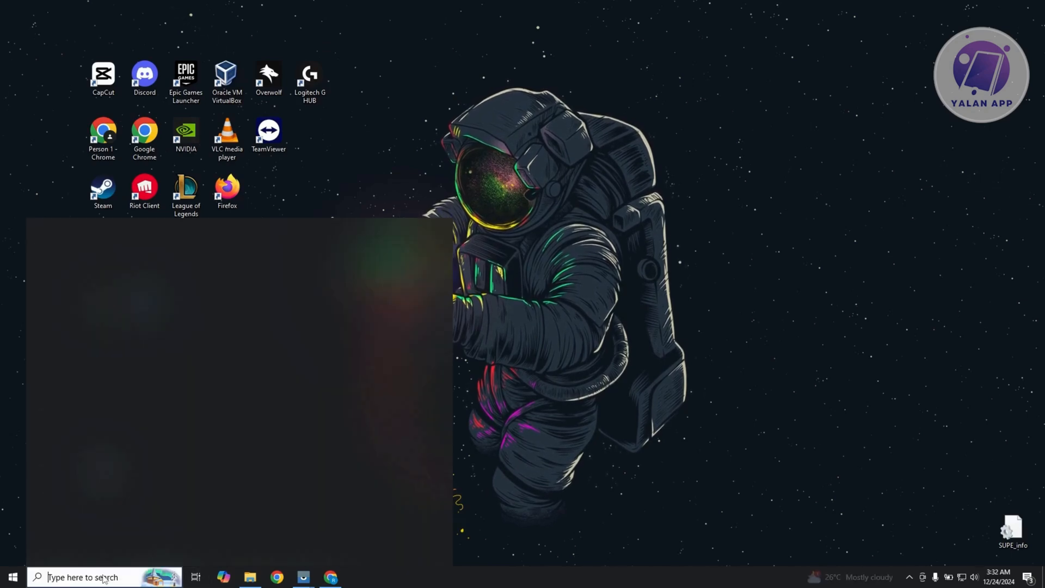
pyautogui.write('DISPLAY')
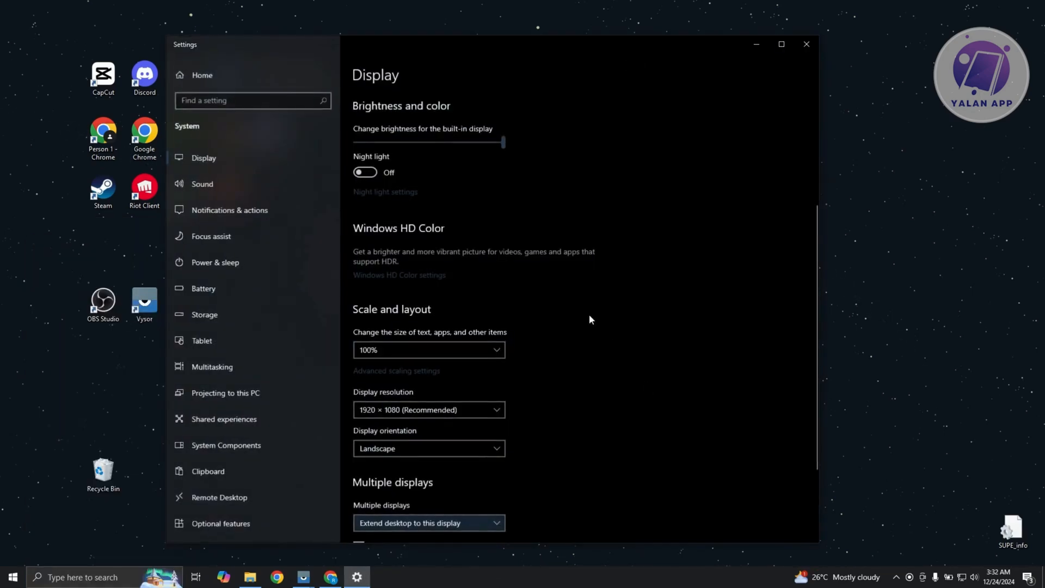
pyautogui.scroll(3)
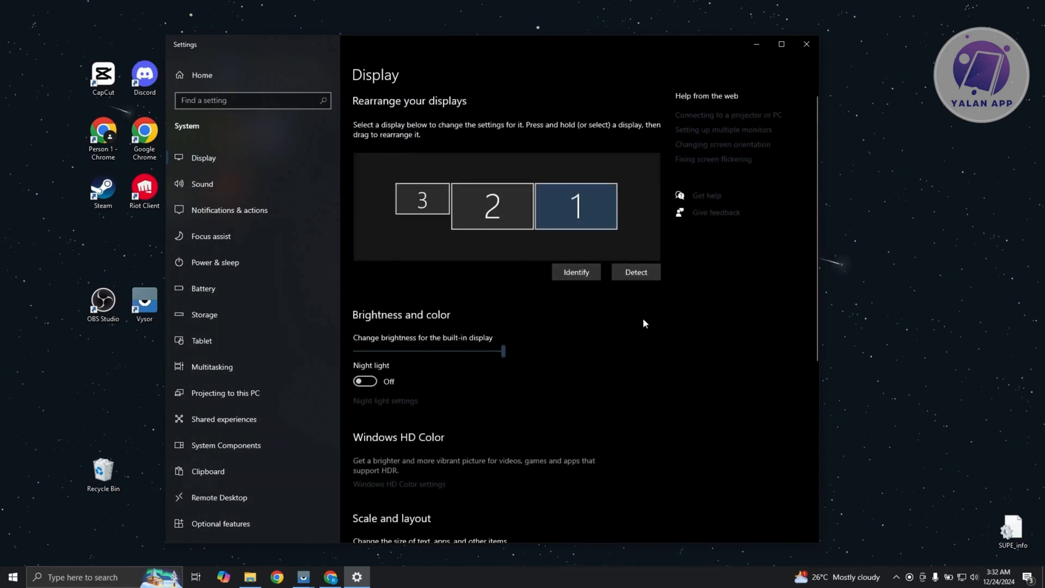
pyautogui.moveTo(576, 272)
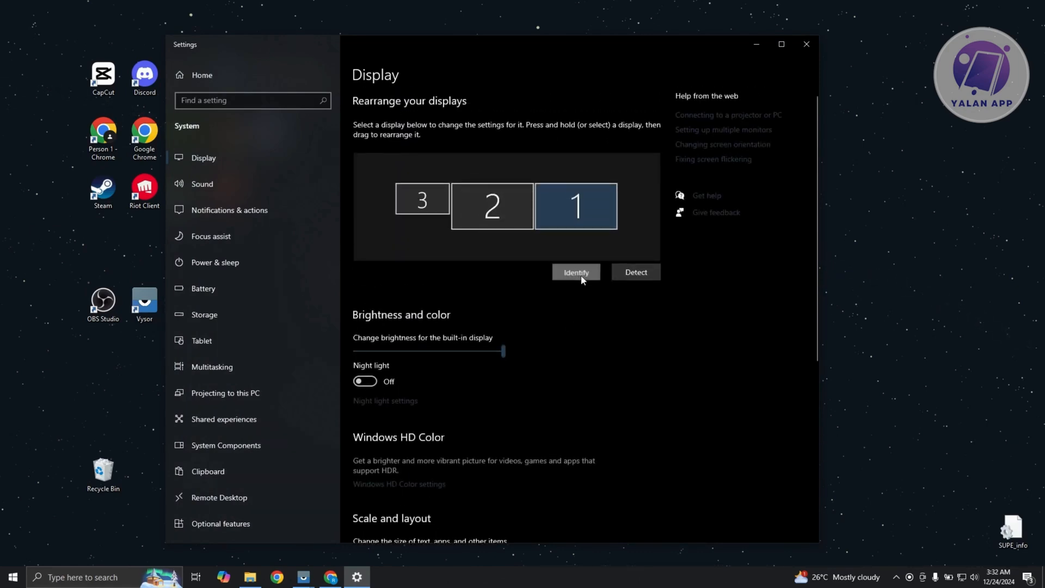
pyautogui.click(575, 272)
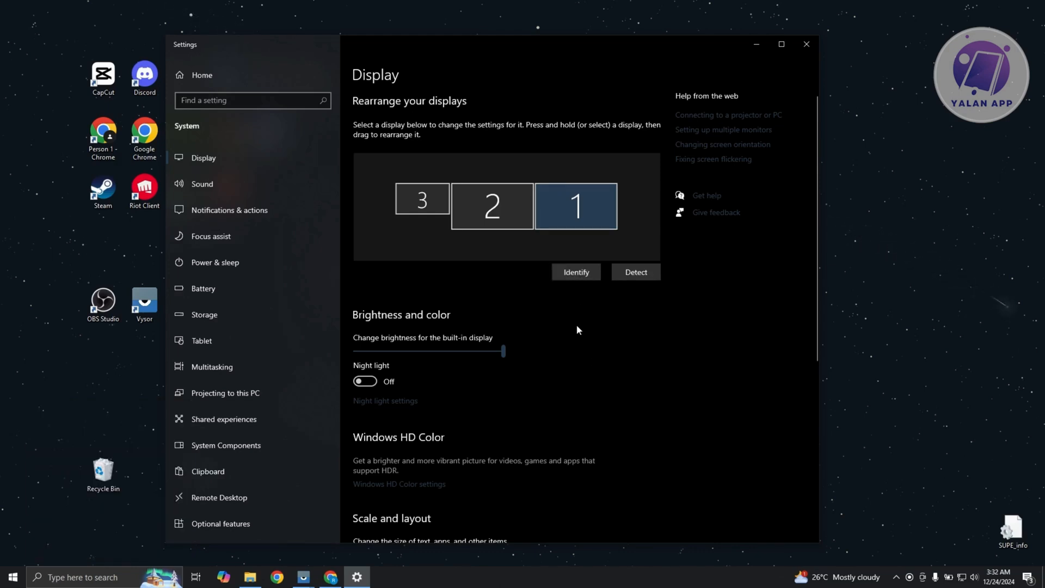
pyautogui.moveTo(598, 409)
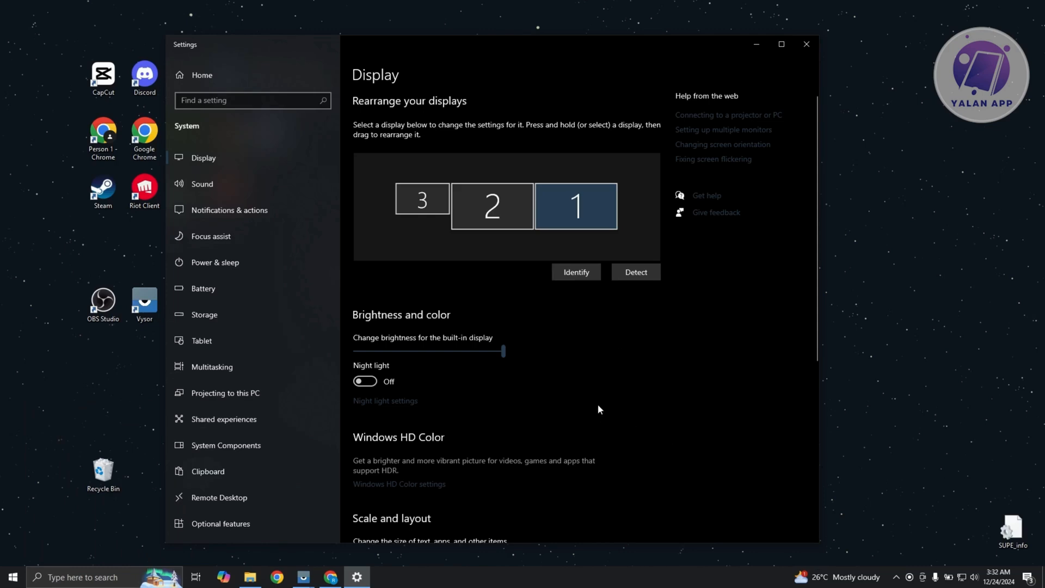
pyautogui.moveTo(609, 391)
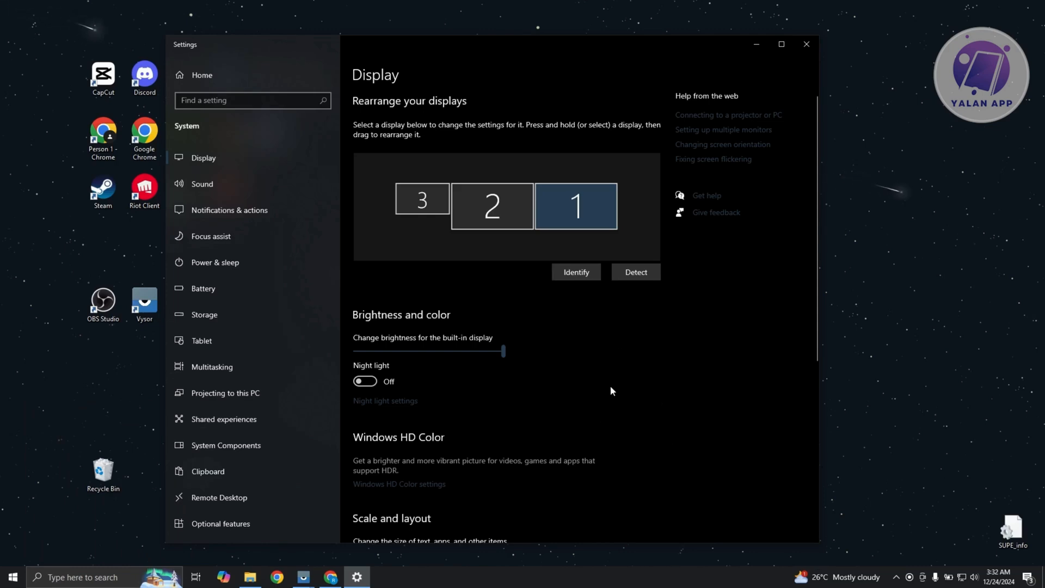
# - Select display 2 and set its multiple-displays mode to Extend desktop to this display
pyautogui.scroll(-3)
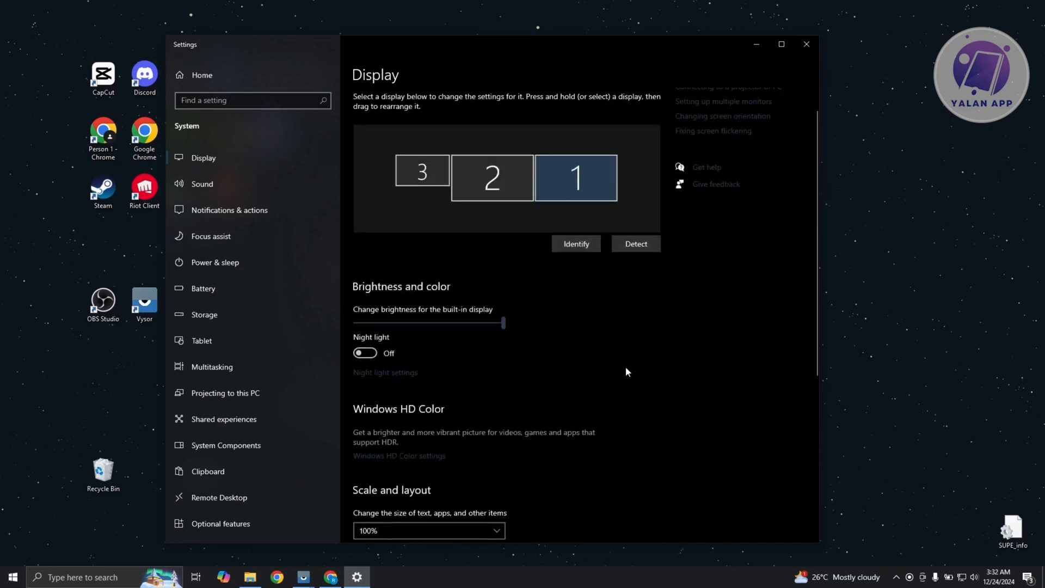
pyautogui.click(491, 178)
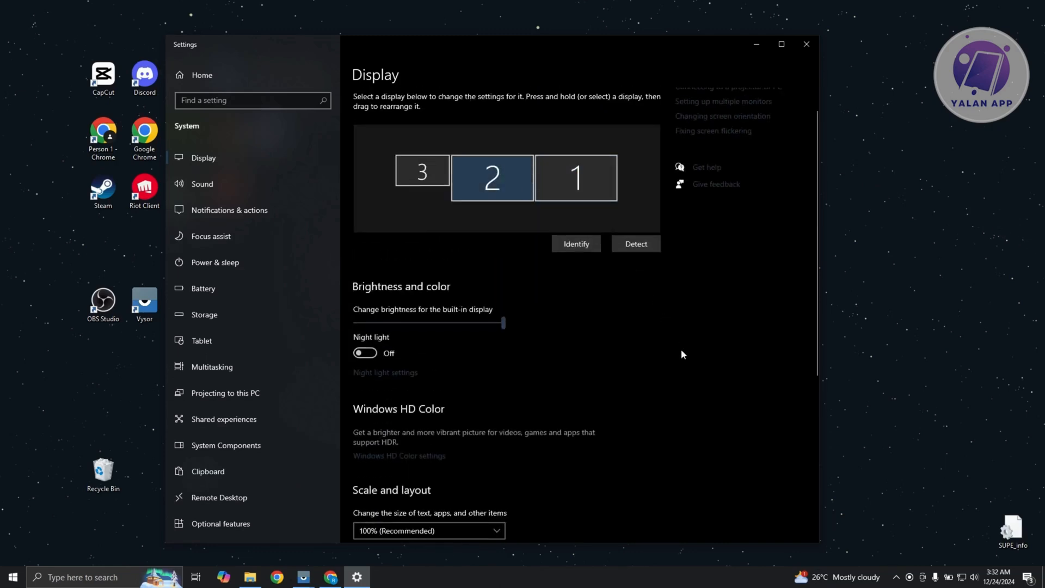
pyautogui.scroll(-3)
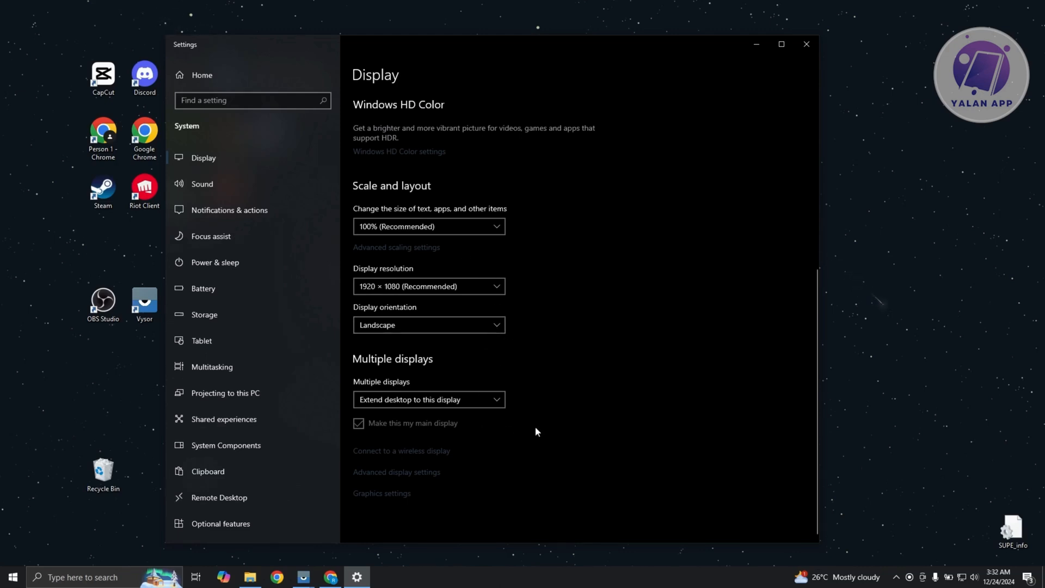
pyautogui.click(429, 399)
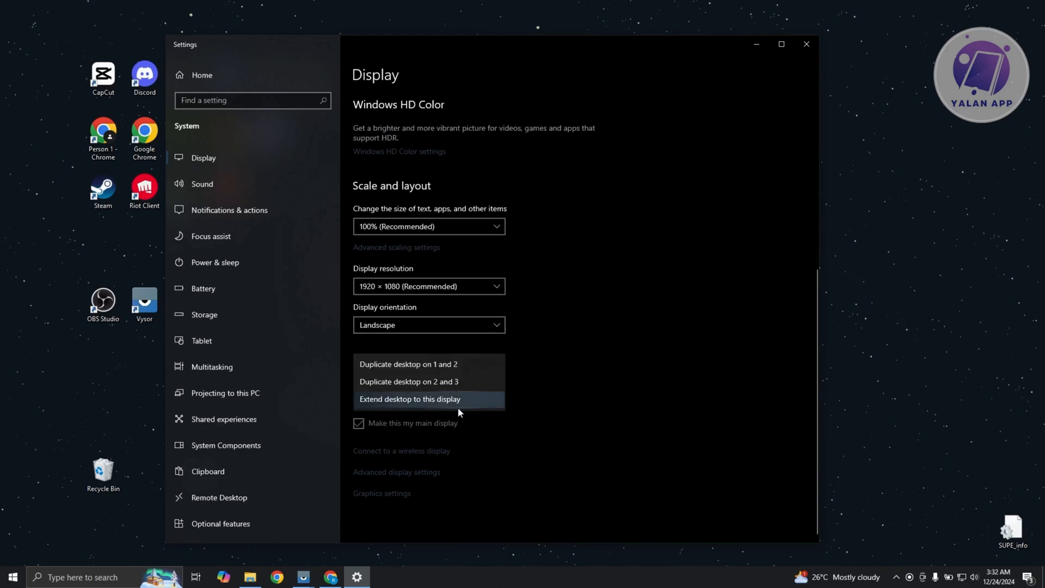
pyautogui.click(409, 398)
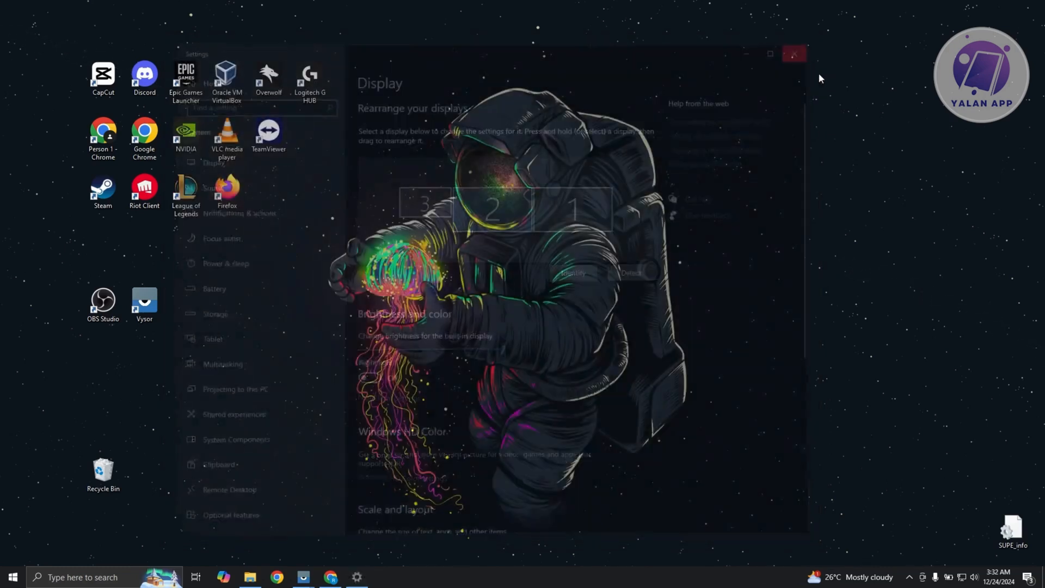
# - Close the Settings window, leaving the desktop showing
pyautogui.click(794, 54)
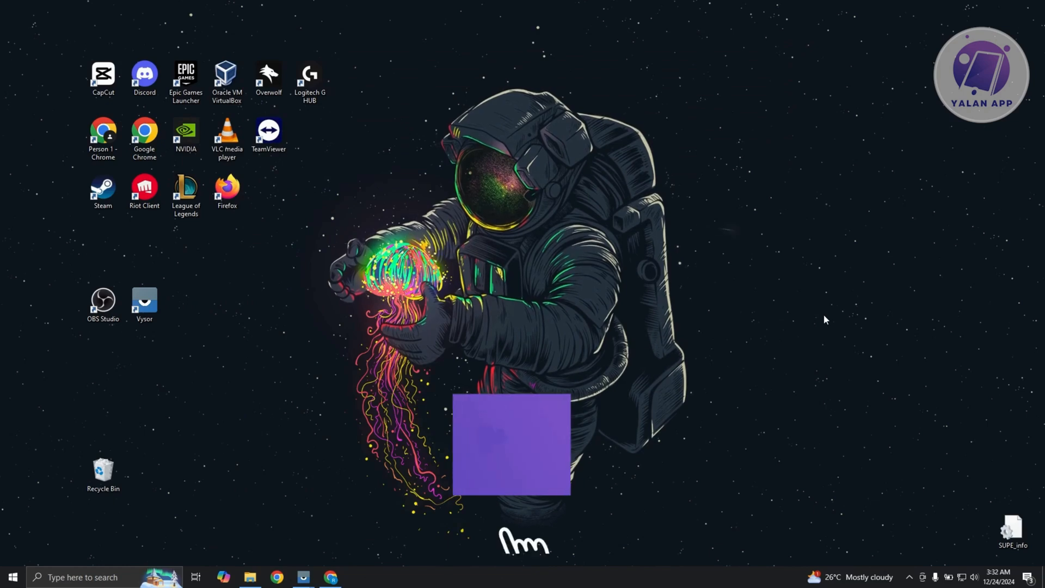